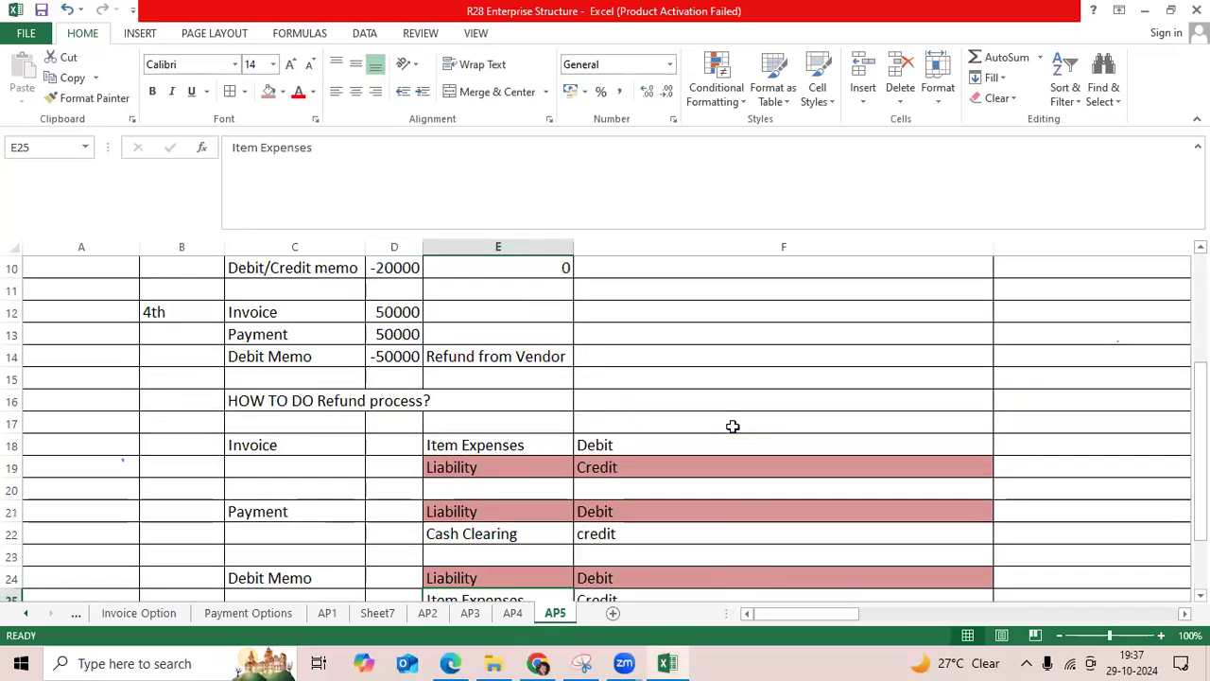
Step: Review the Payment of 50000, the Debit Memo entry and the Refund from Vendor note, then move down to the entries
{"action": "left_click", "coordinate": [268, 312]}
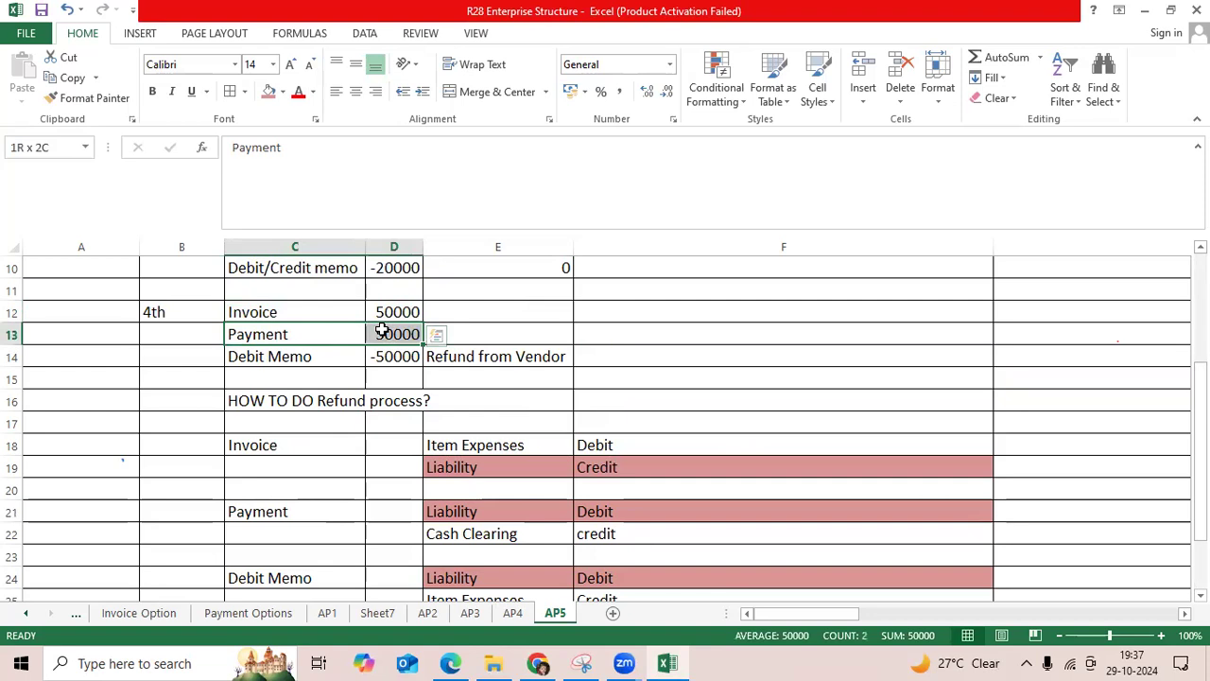
{"action": "left_click", "coordinate": [268, 355]}
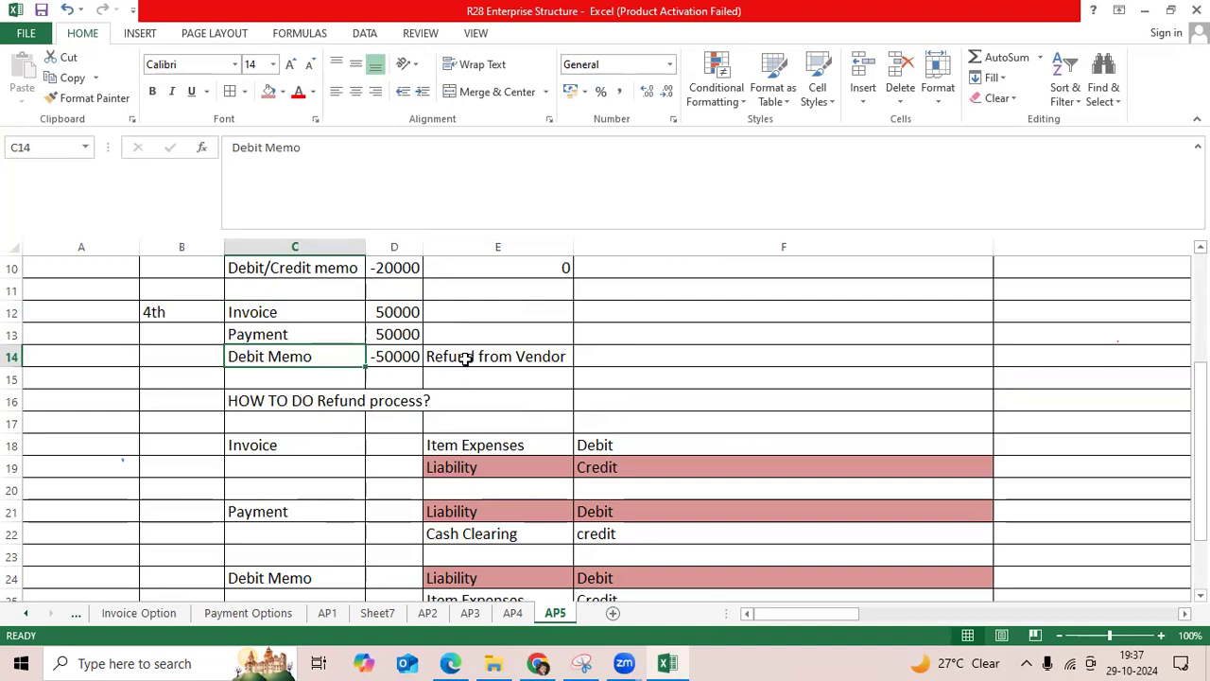
{"action": "left_click", "coordinate": [498, 356]}
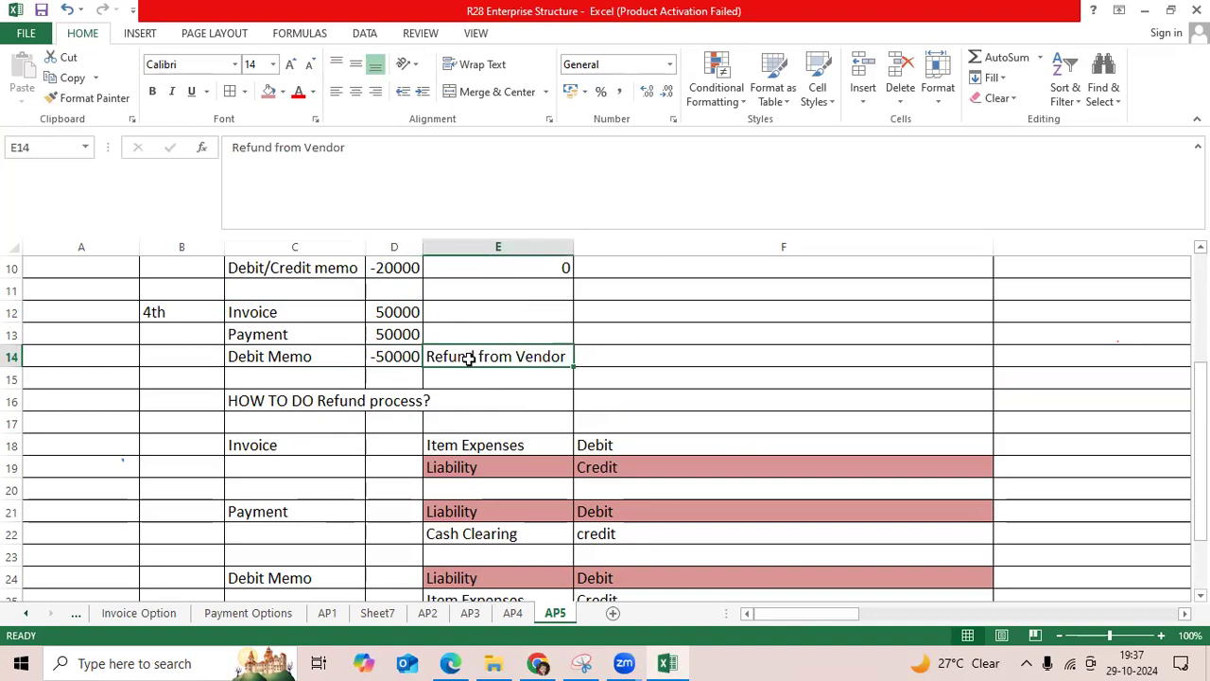
{"action": "scroll", "scroll_direction": "down", "scroll_amount": 3}
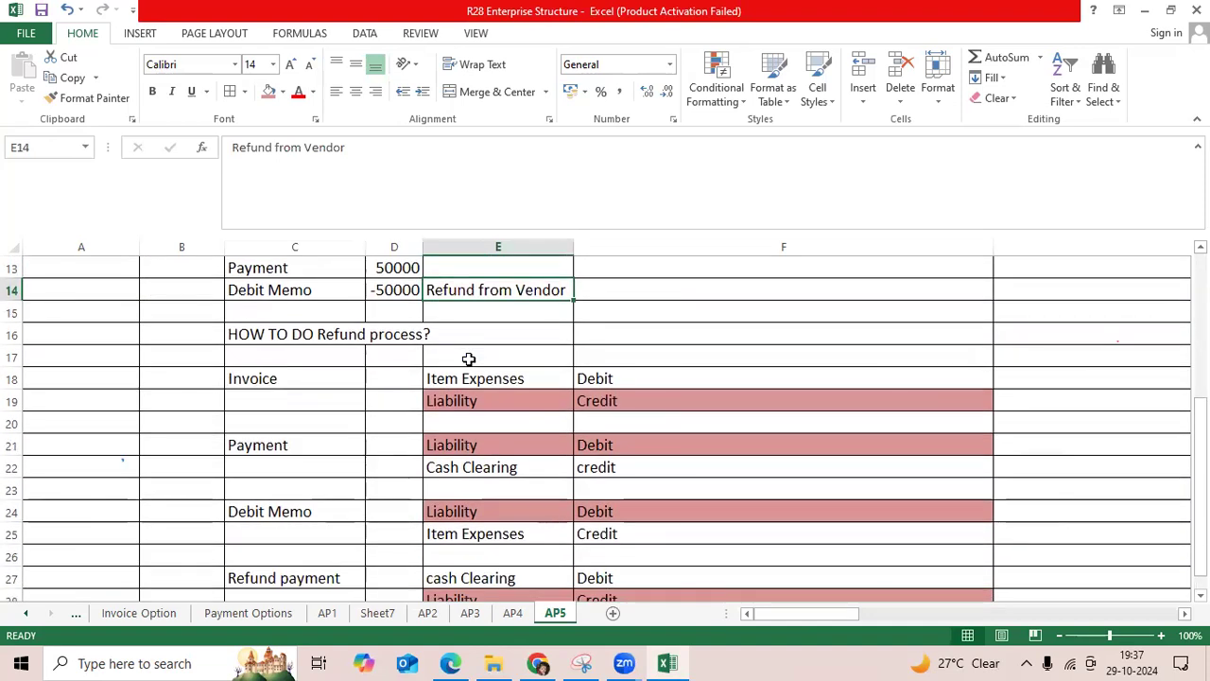
{"action": "scroll", "scroll_direction": "down", "scroll_amount": 3}
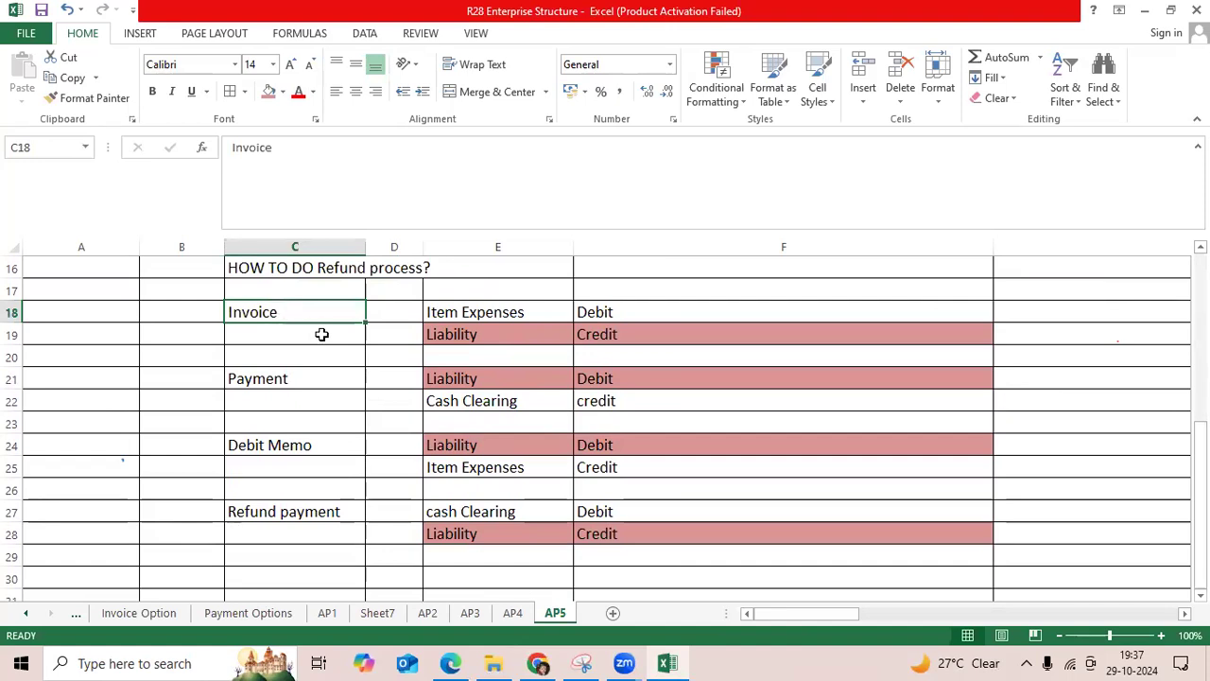
Step: Walk through the Invoice Item Expenses debit and Liability credit, the Payment Liability debit, and the Debit Memo and Refund payment transactions
{"action": "left_click", "coordinate": [499, 310]}
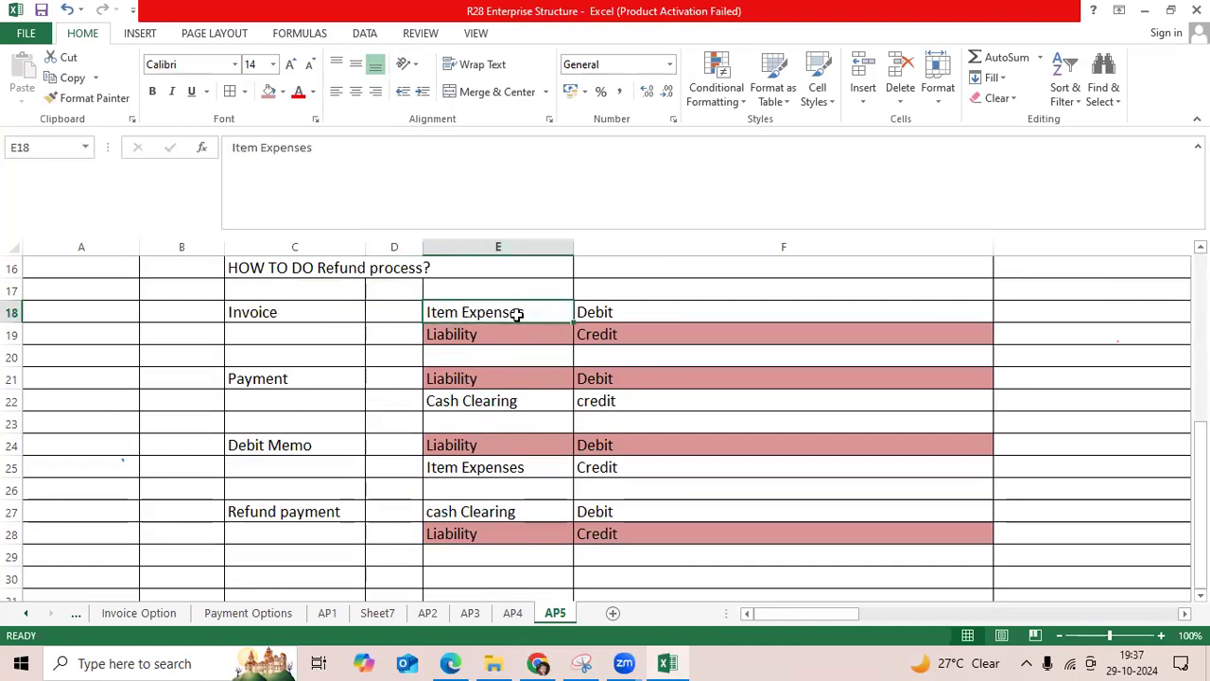
{"action": "left_click", "coordinate": [499, 333]}
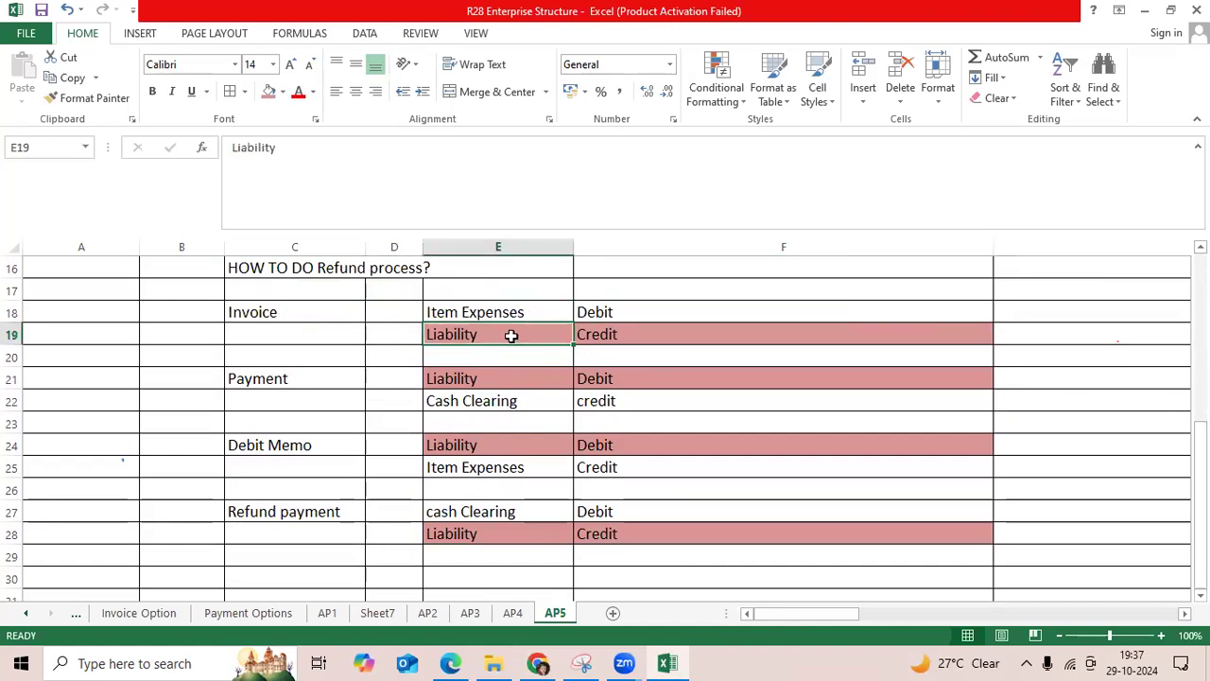
{"action": "left_click", "coordinate": [499, 378]}
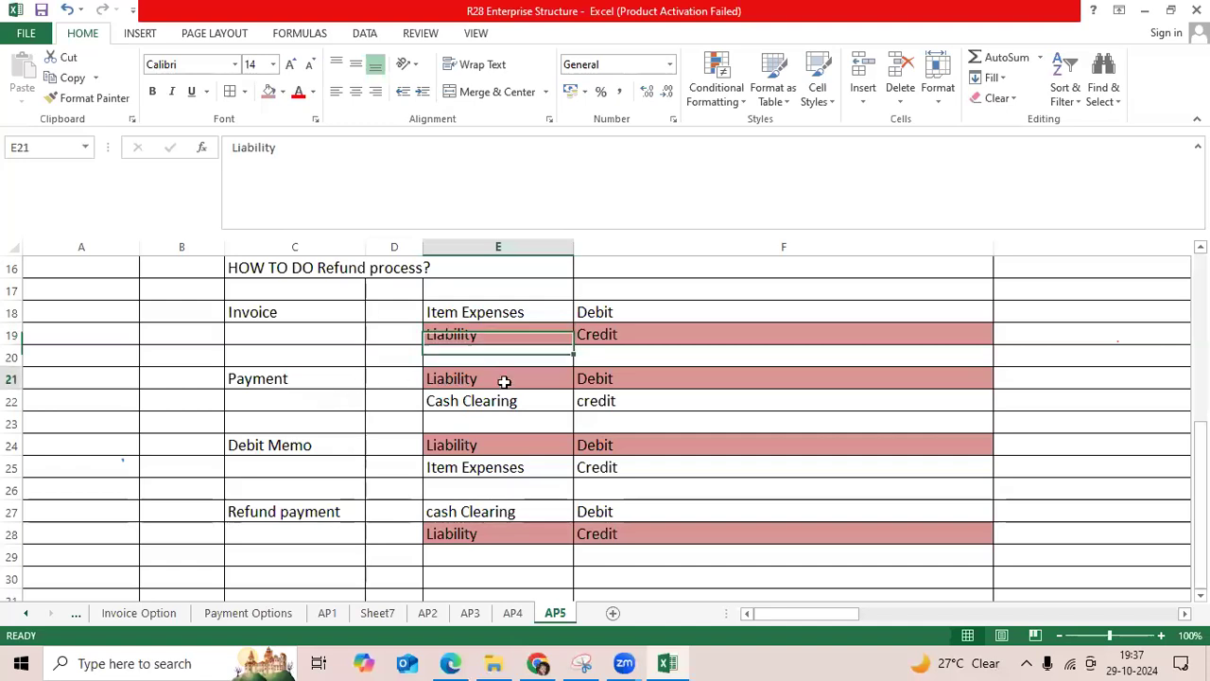
{"action": "left_click", "coordinate": [783, 401]}
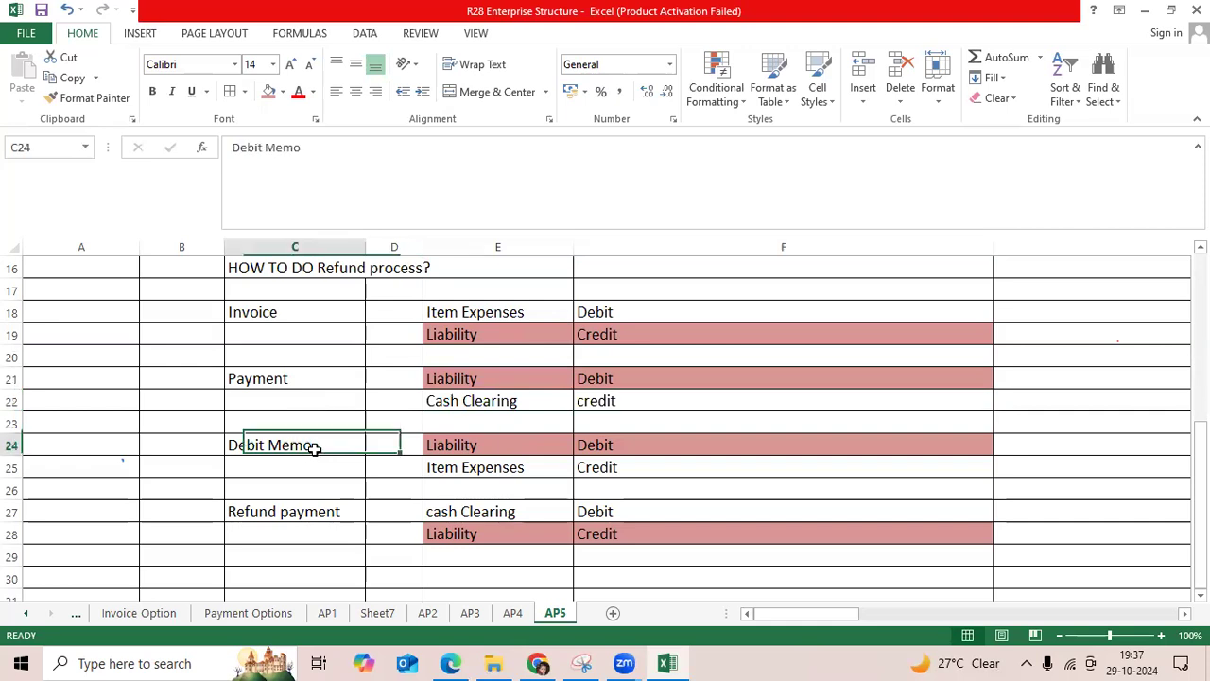
{"action": "left_click", "coordinate": [783, 445]}
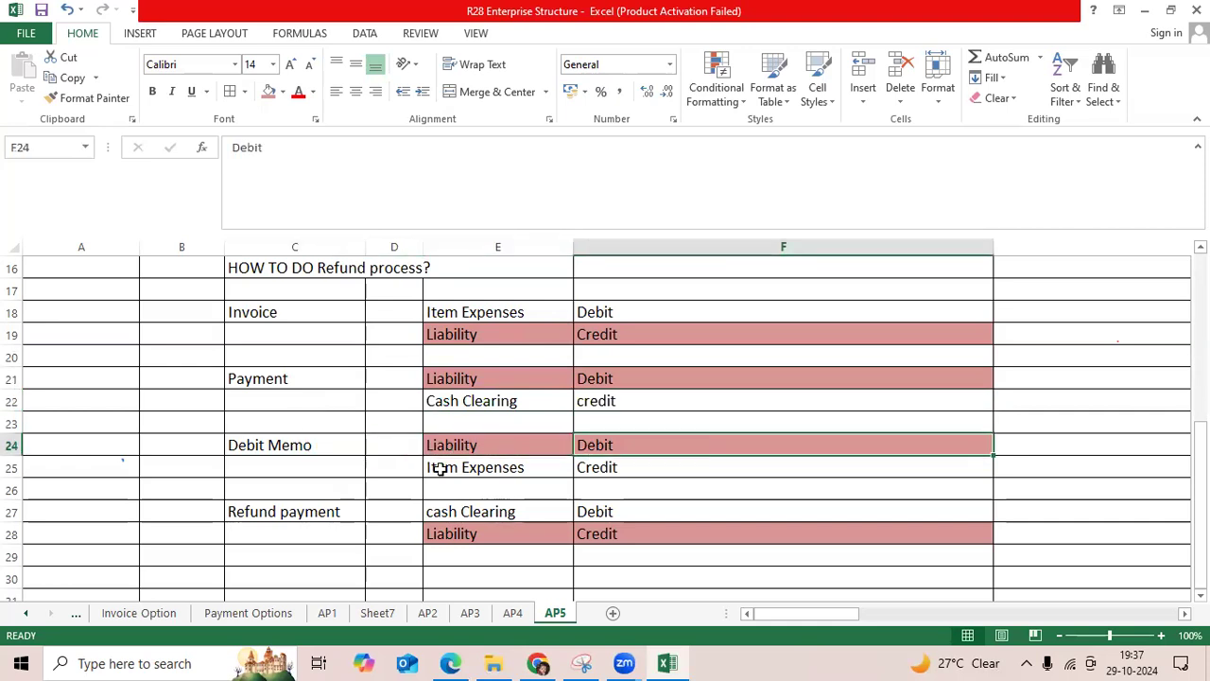
{"action": "left_click", "coordinate": [783, 466]}
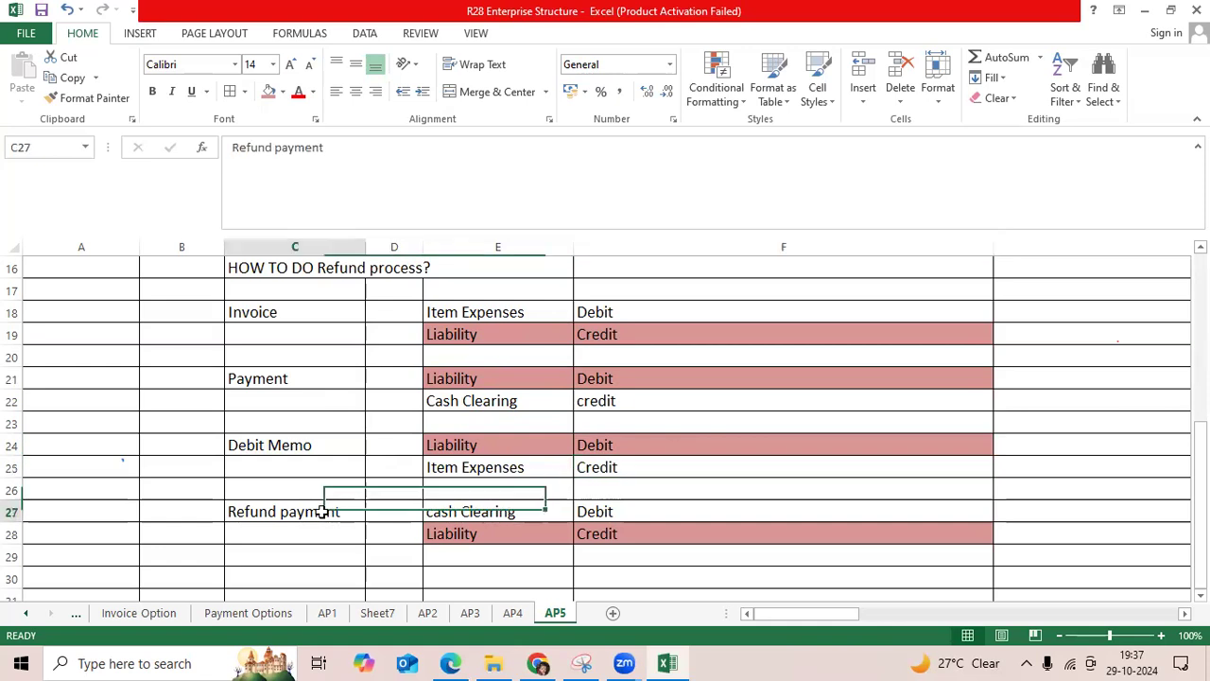
Step: Mark the refund cash Clearing debit, Invoice Item Expenses debit and Debit Memo Item Expenses credit rows
{"action": "left_click", "coordinate": [499, 511]}
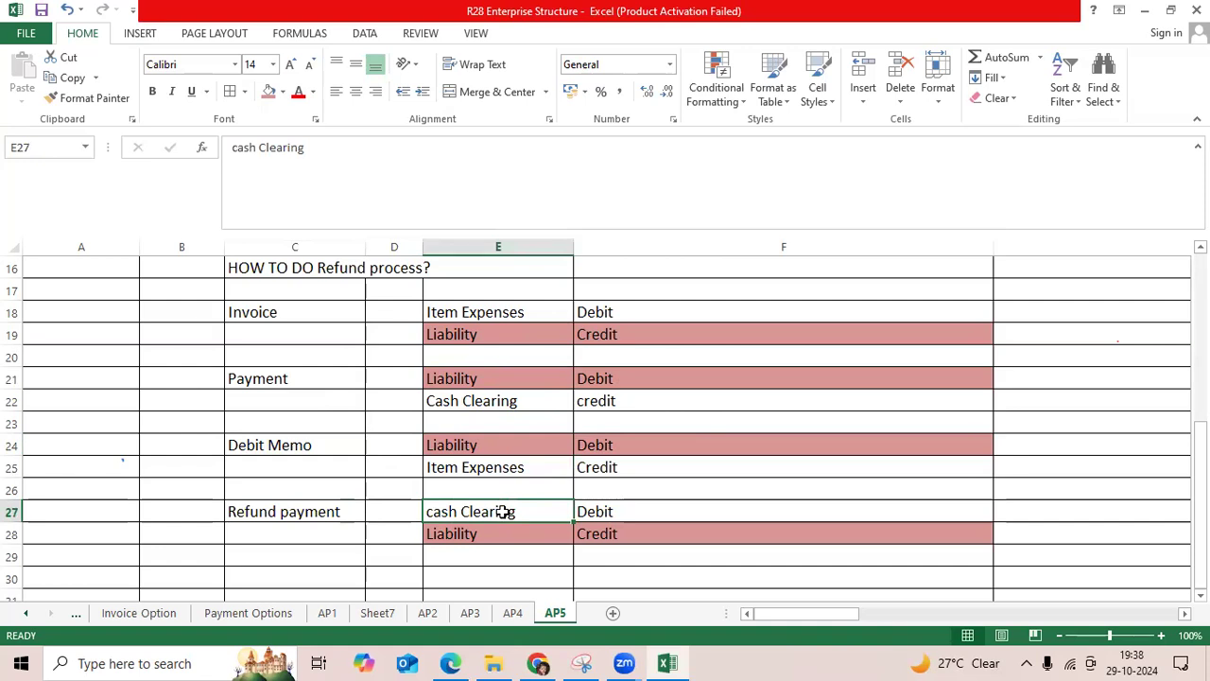
{"action": "left_click", "coordinate": [499, 533]}
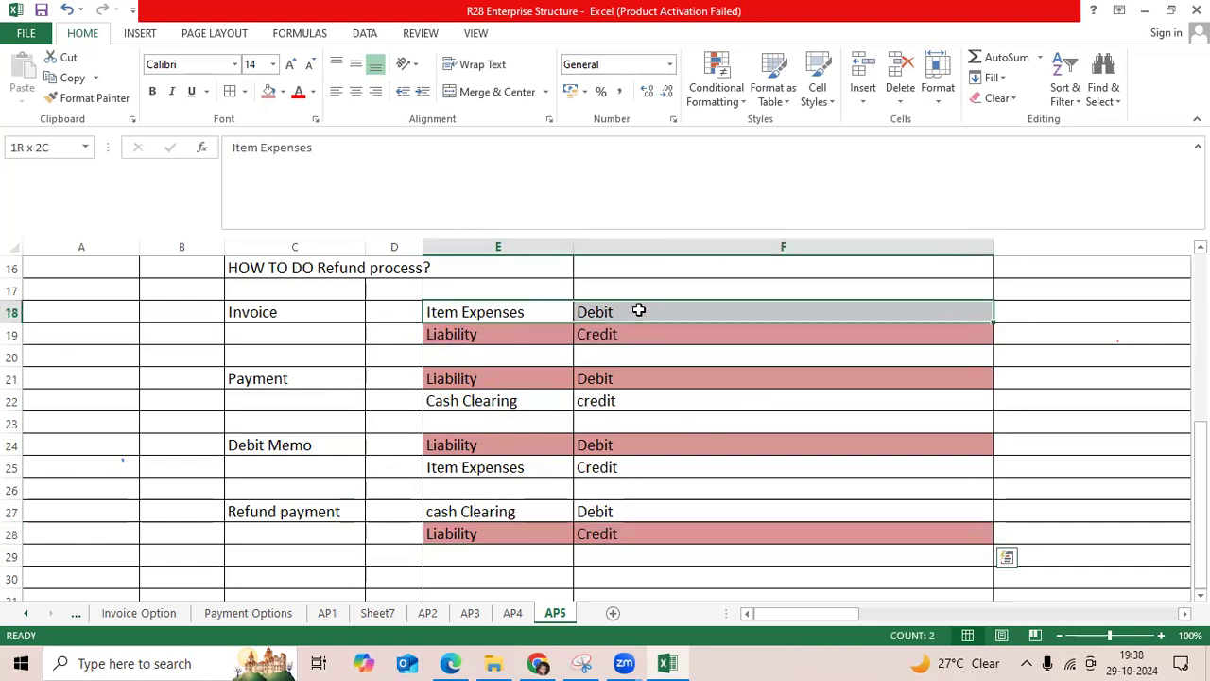
{"action": "left_click", "coordinate": [471, 401]}
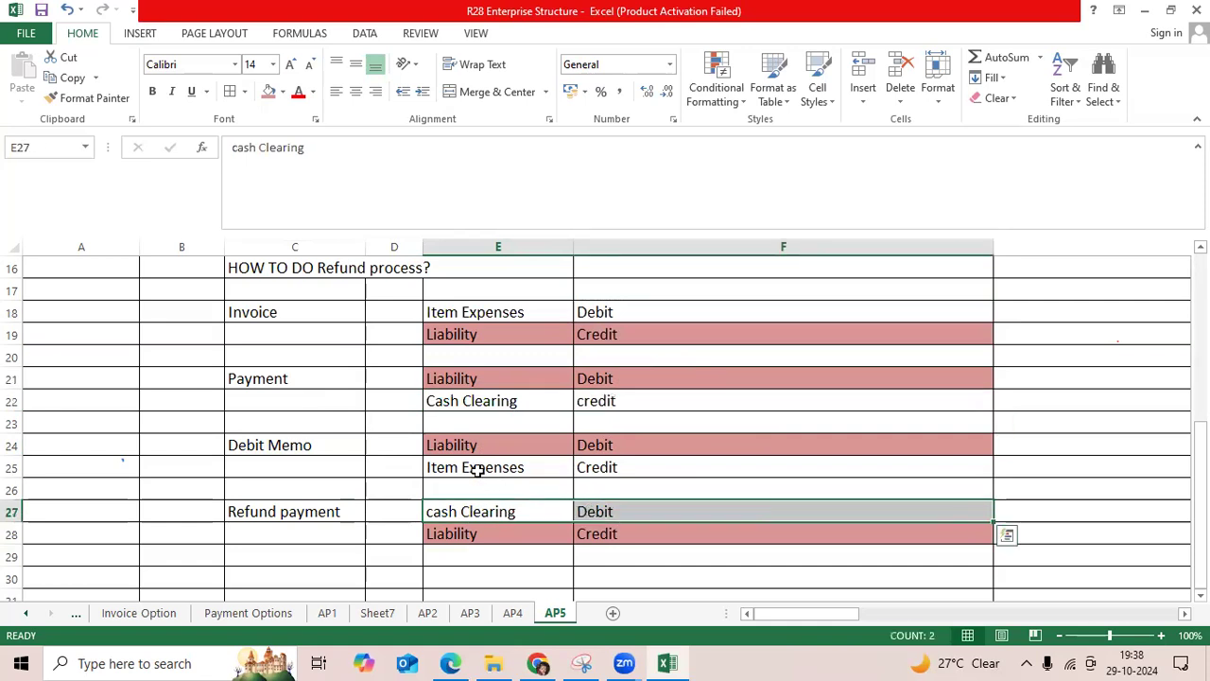
{"action": "left_click", "coordinate": [499, 465]}
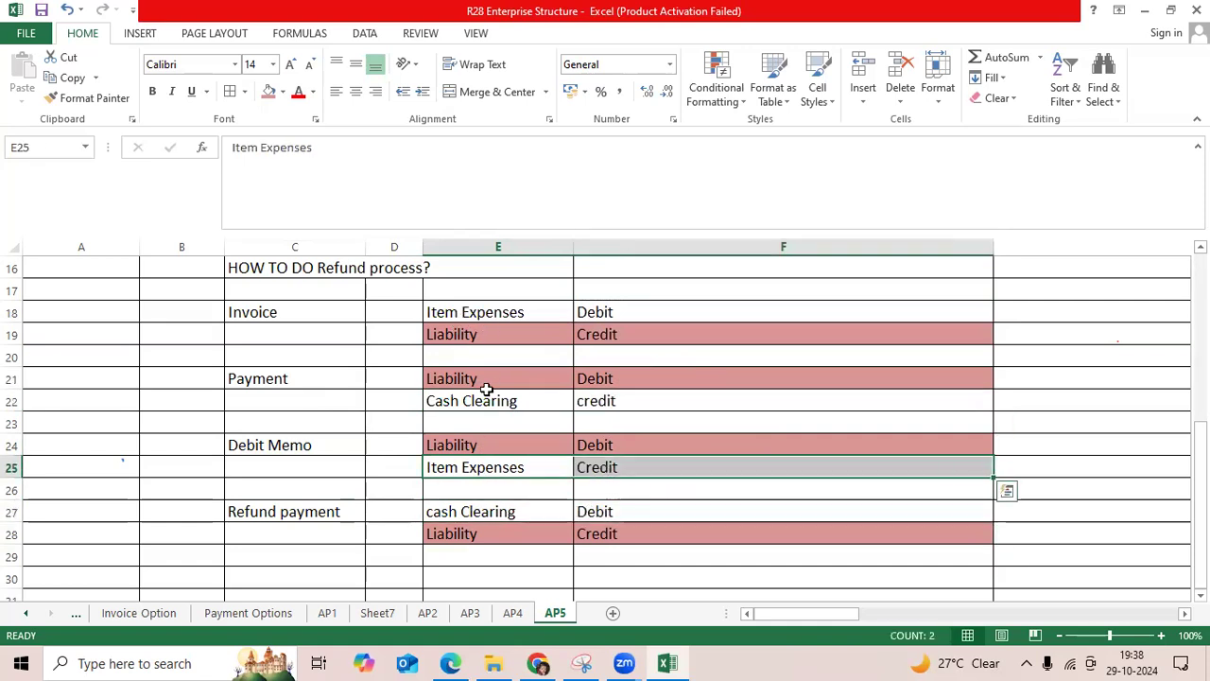
{"action": "mouse_move", "coordinate": [707, 344]}
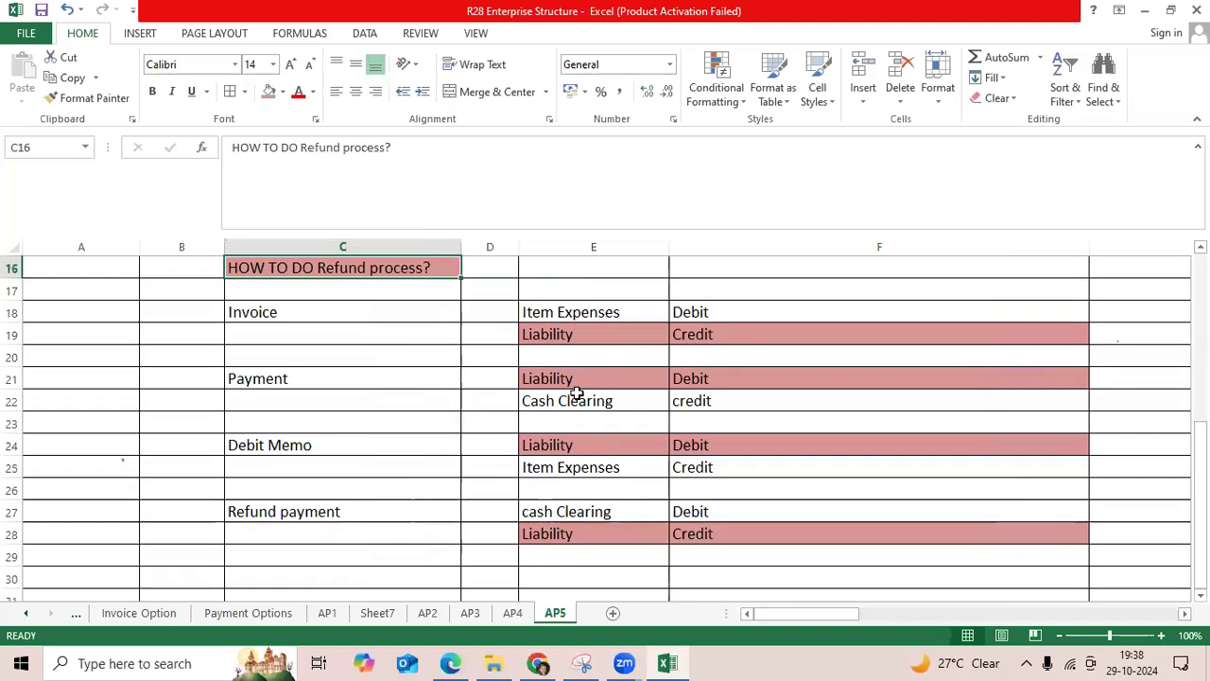
{"action": "mouse_move", "coordinate": [696, 270]}
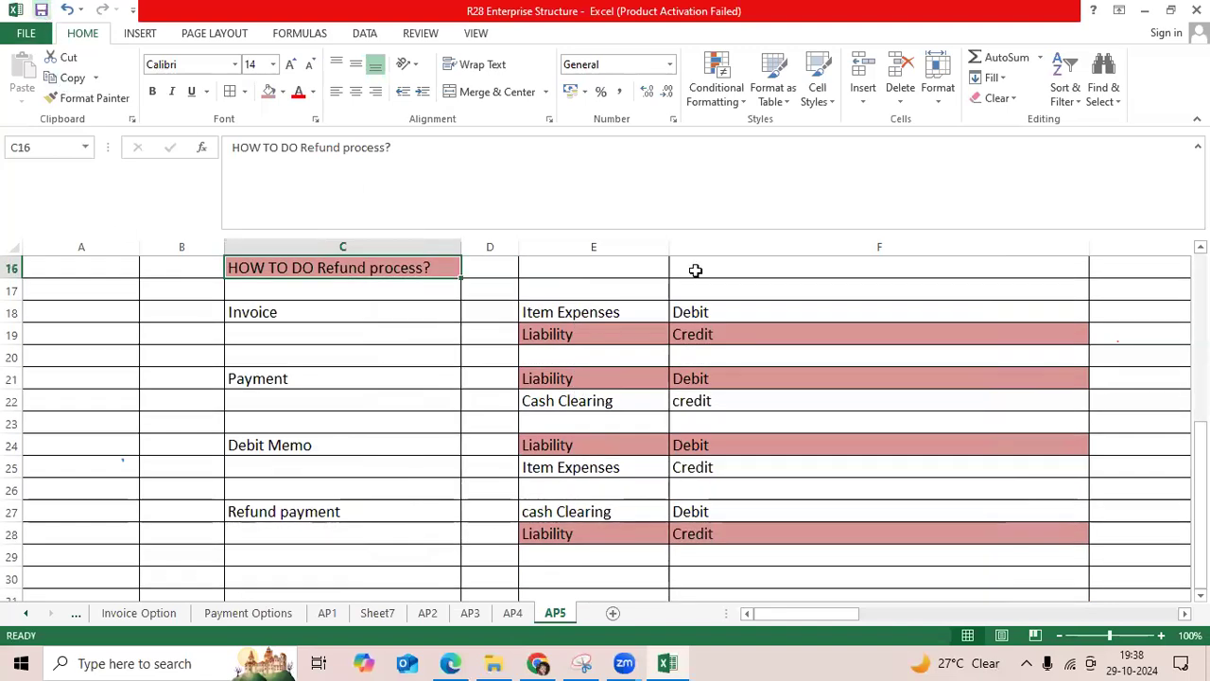